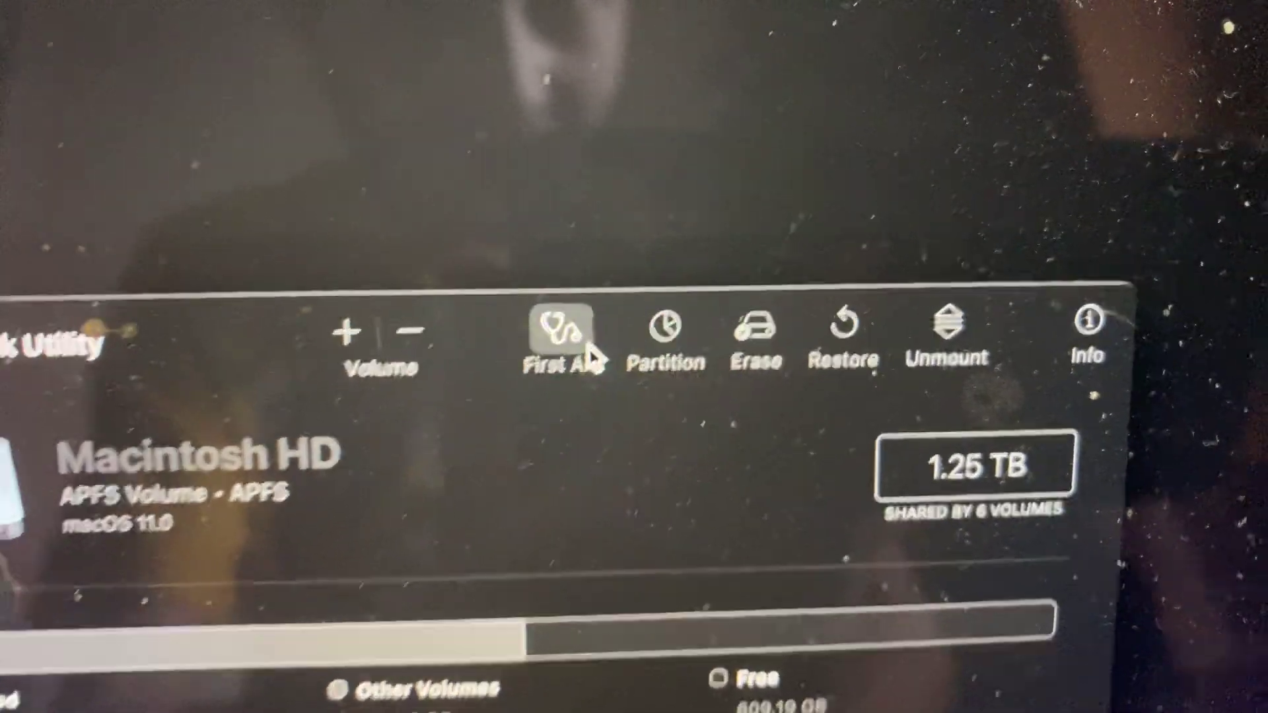
# Select the 754.8 GB BOOTCAMP volume, then the 2.19 GB macOS Base System disk image
pyautogui.click(557, 329)
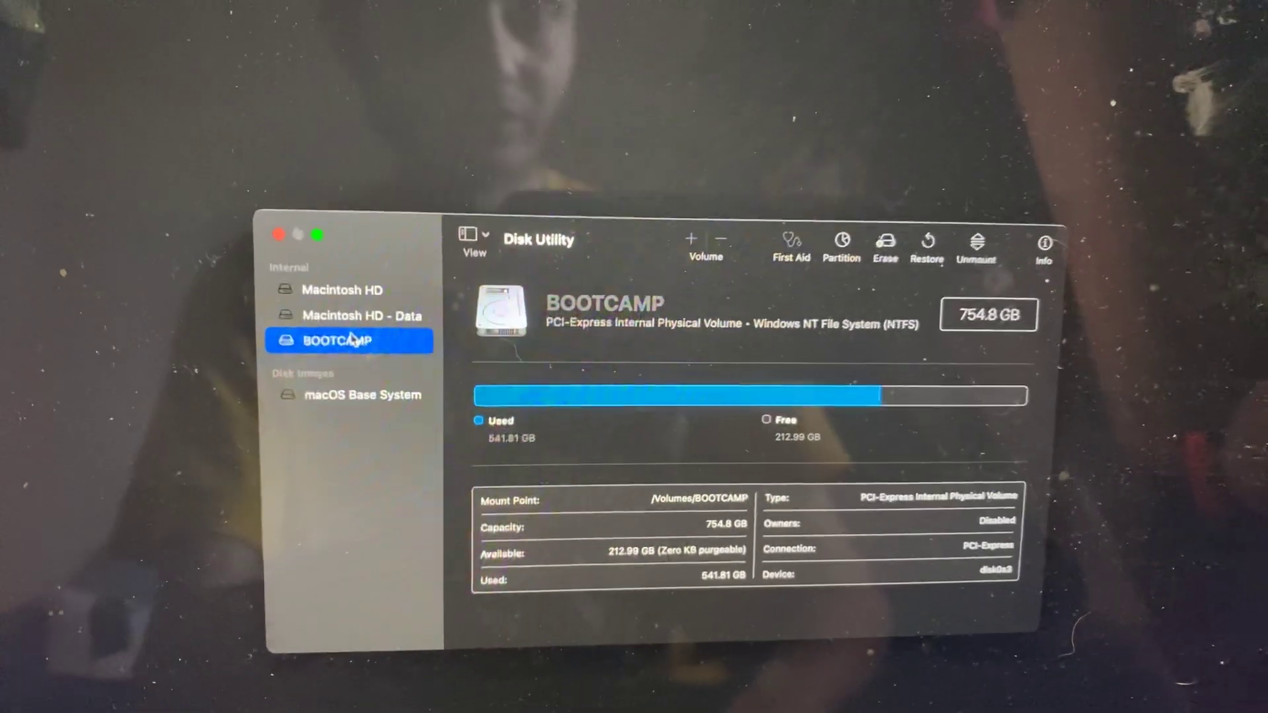
pyautogui.click(363, 395)
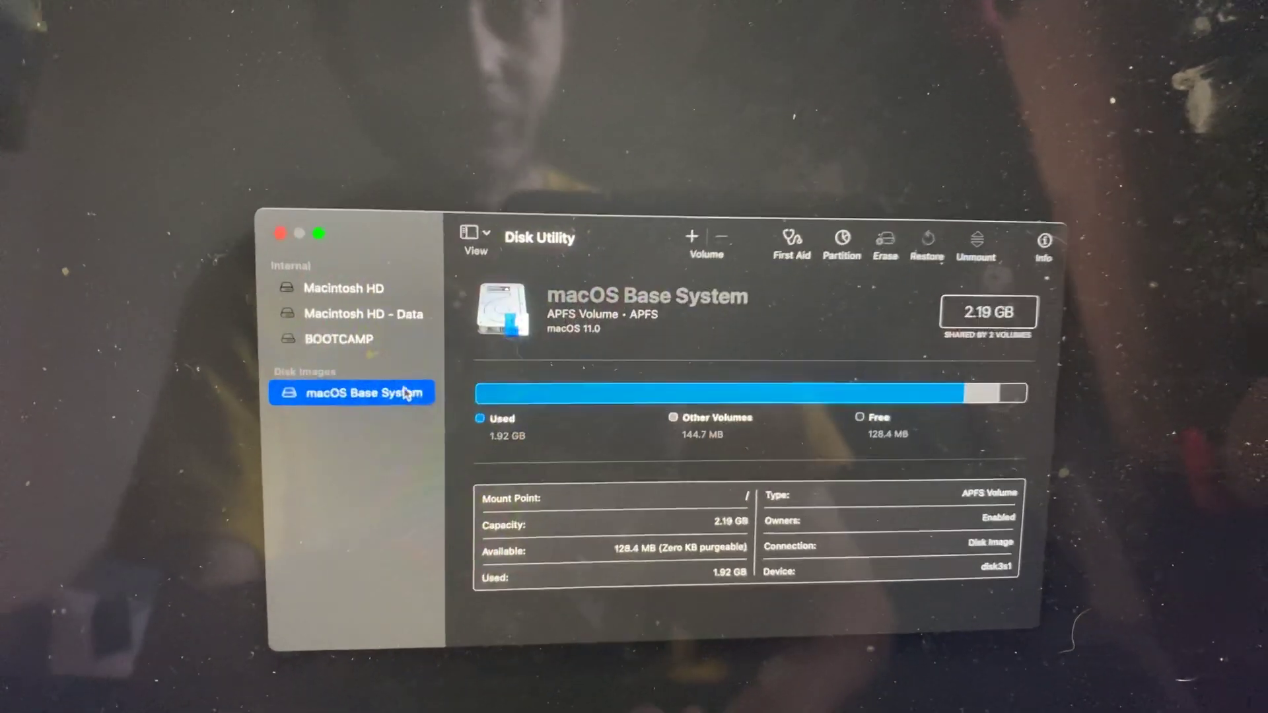